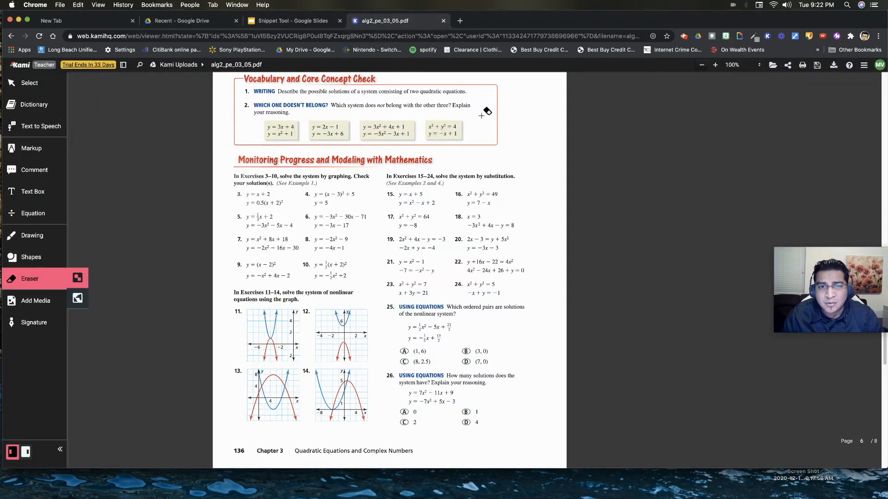
{"action": "mouse_move", "coordinate": [180, 269]}
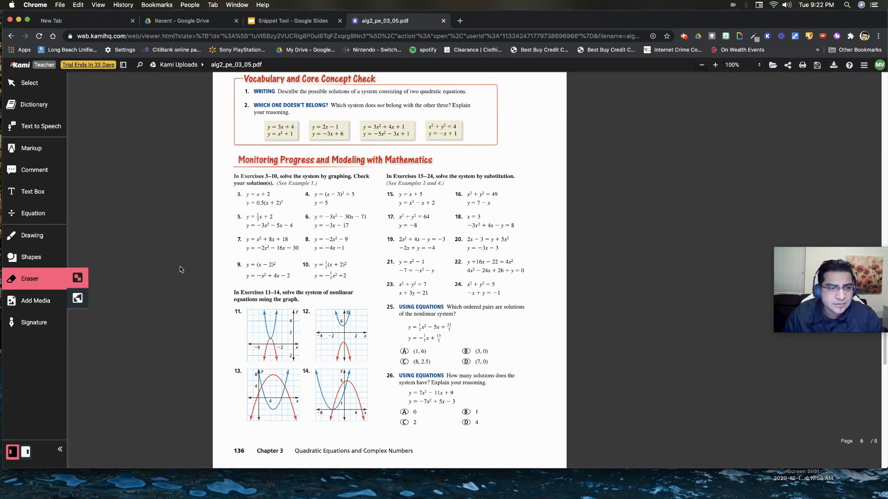
{"action": "mouse_move", "coordinate": [119, 286]}
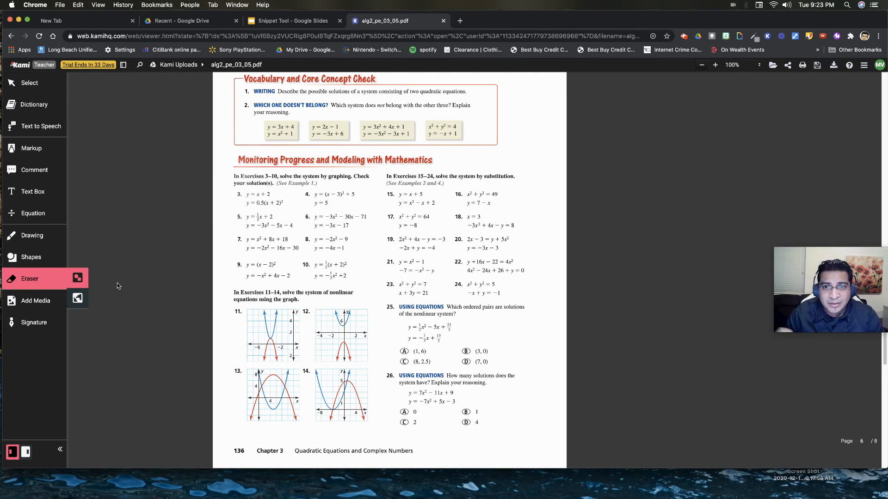
{"action": "mouse_move", "coordinate": [116, 284]}
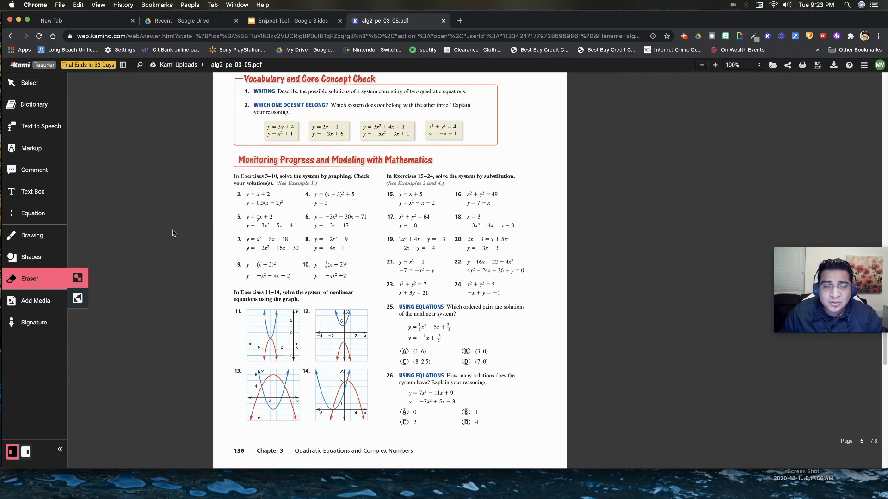
{"action": "mouse_move", "coordinate": [256, 217]}
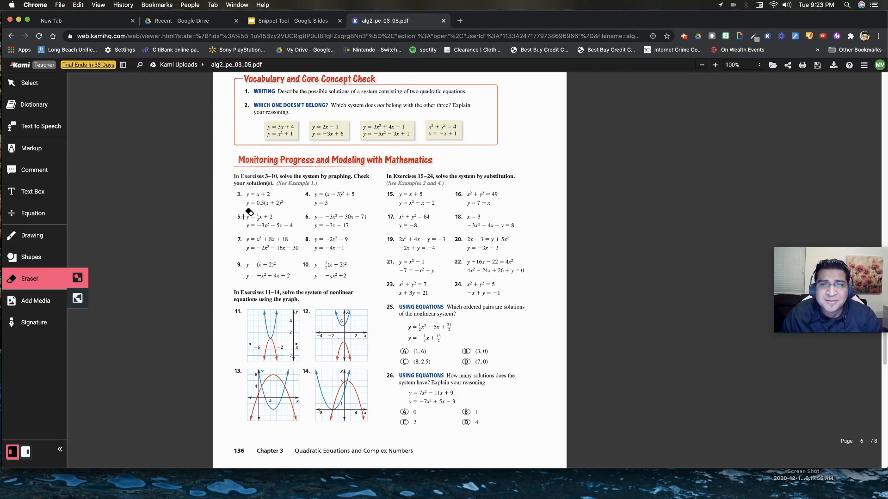
{"action": "mouse_move", "coordinate": [331, 209]}
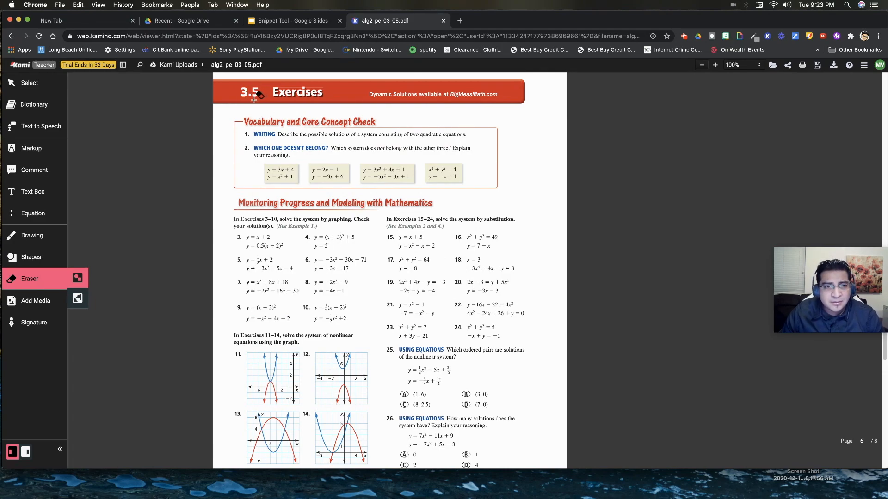
Choose the white filled rectangle shape and review its fill, outline and transparency settings
{"action": "scroll", "scroll_direction": "down", "scroll_amount": 3}
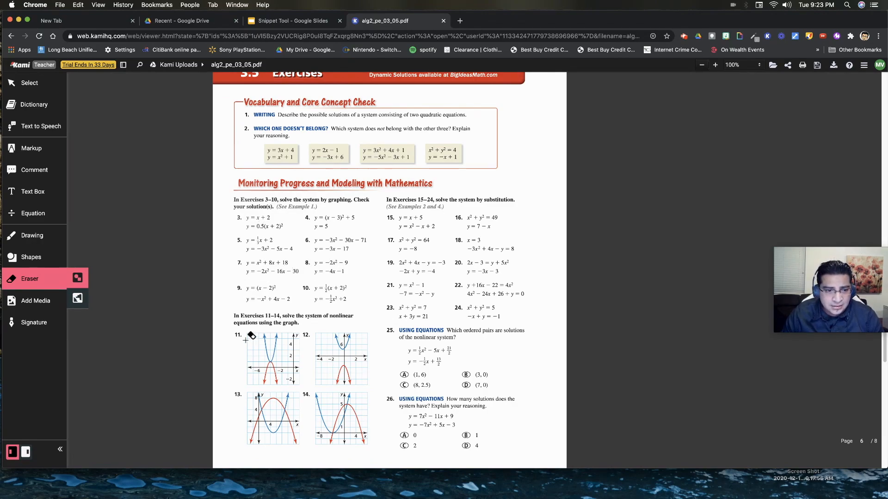
{"action": "mouse_move", "coordinate": [338, 418]}
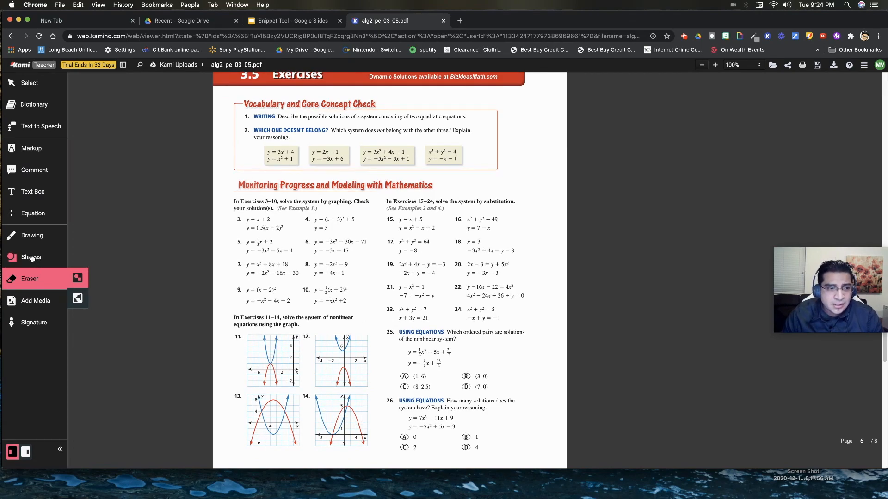
{"action": "left_click", "coordinate": [30, 257]}
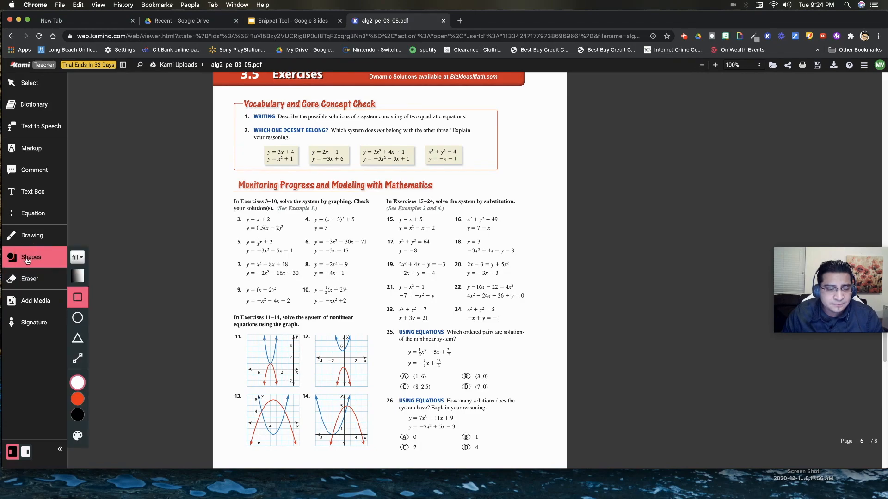
{"action": "mouse_move", "coordinate": [77, 257]}
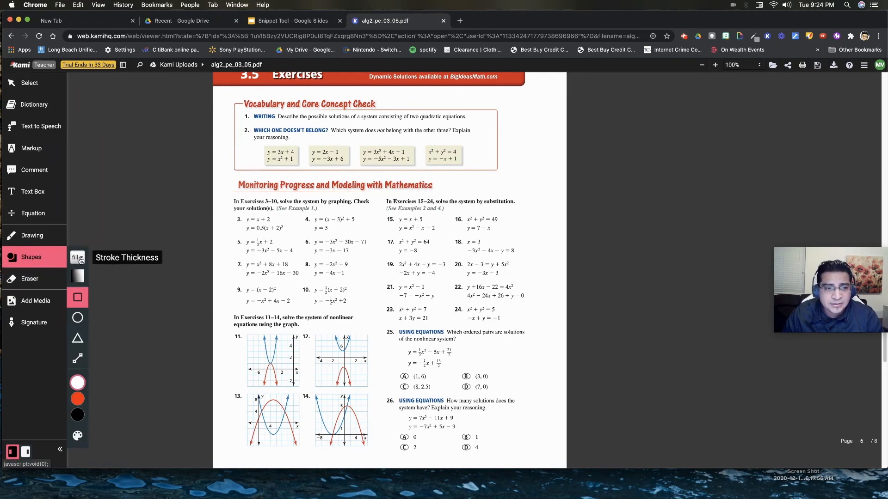
{"action": "left_click", "coordinate": [78, 258]}
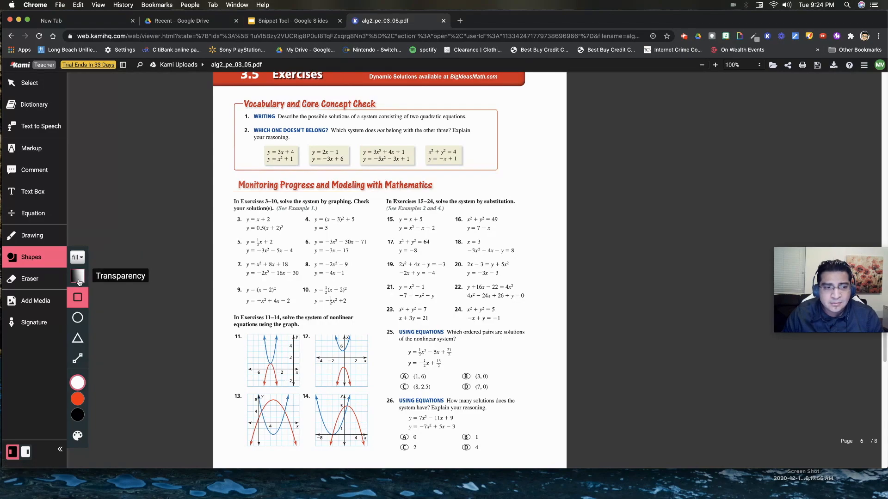
{"action": "left_click", "coordinate": [78, 277]}
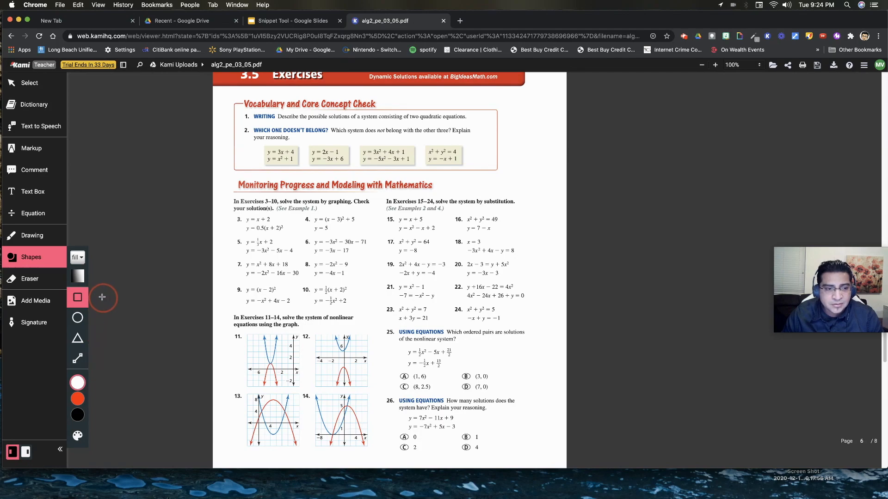
{"action": "left_click", "coordinate": [78, 298]}
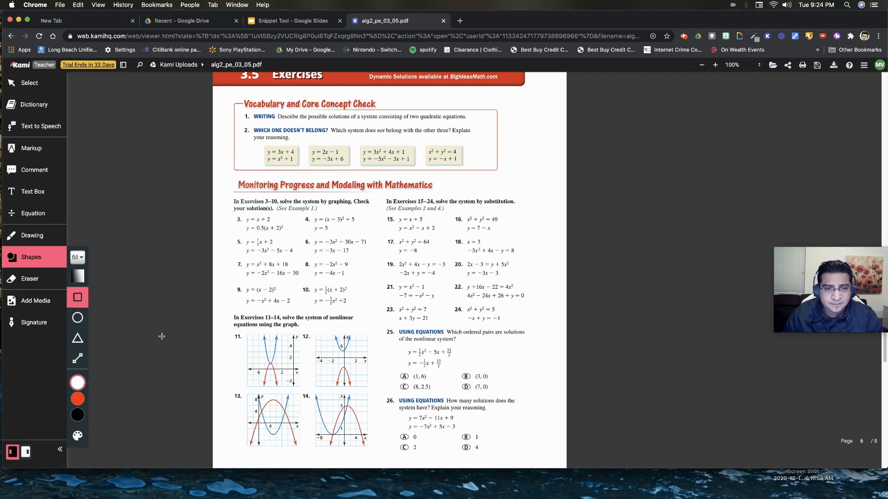
{"action": "left_click", "coordinate": [77, 298]}
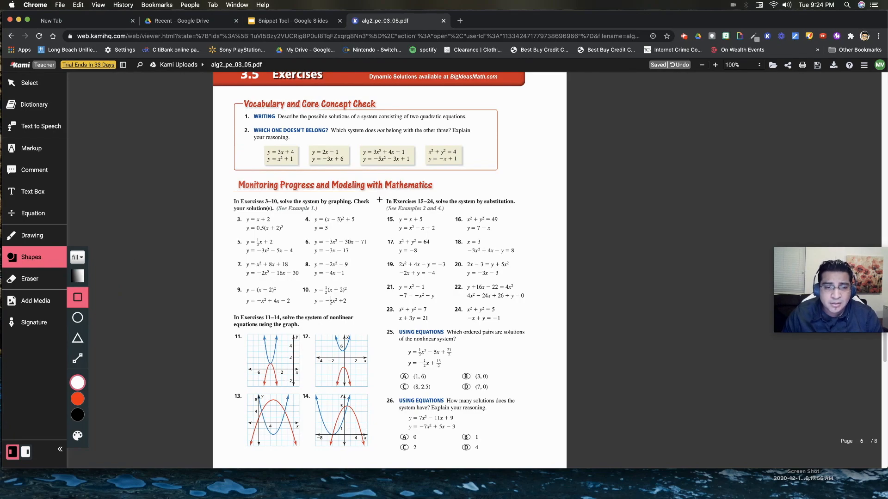
{"action": "mouse_move", "coordinate": [78, 358]}
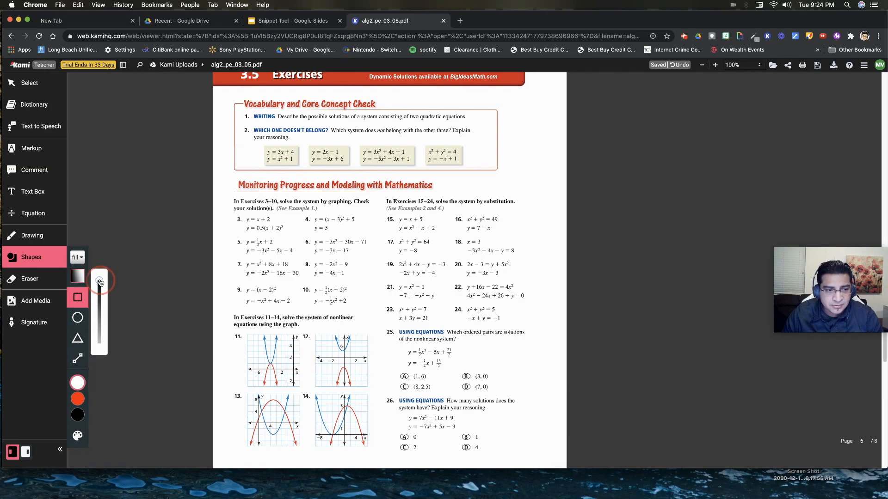
Keep the rectangle fill fully opaque and scroll down the homework page
{"action": "left_click", "coordinate": [79, 258]}
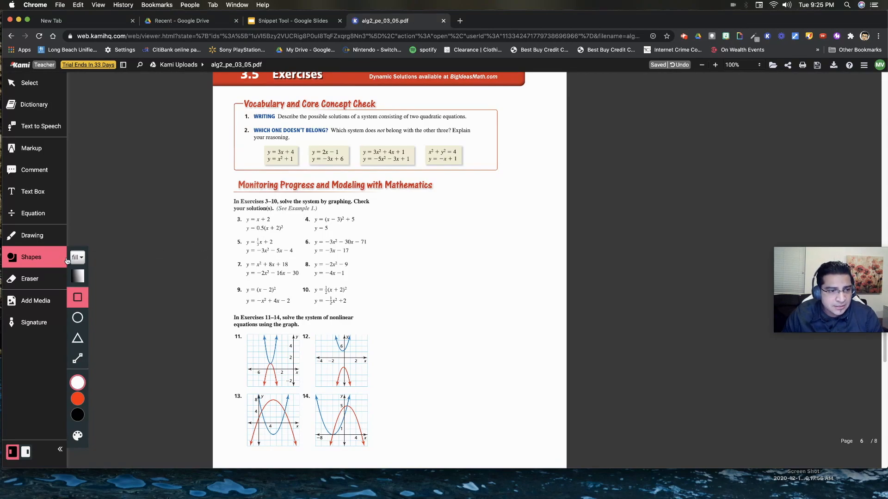
{"action": "mouse_move", "coordinate": [302, 214]}
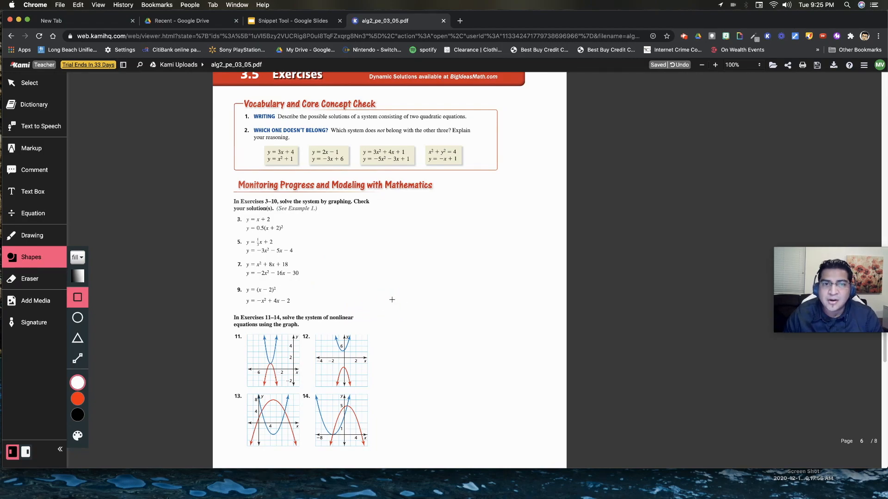
{"action": "mouse_move", "coordinate": [234, 95]}
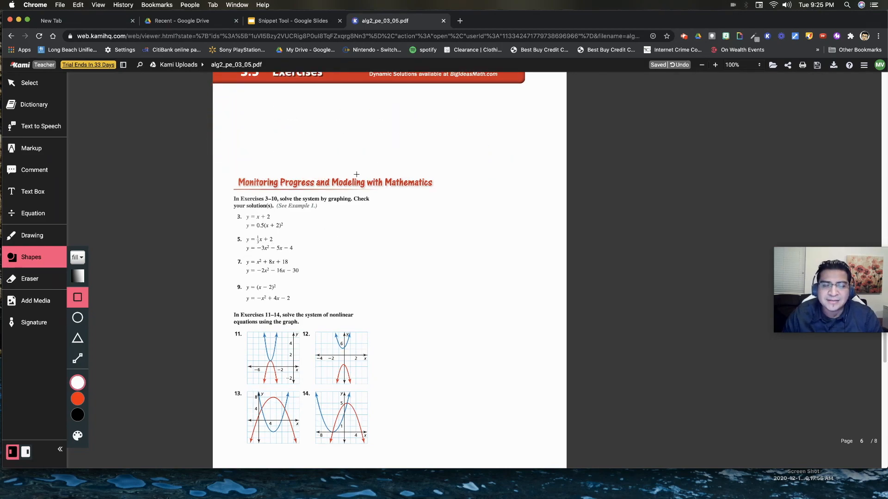
{"action": "scroll", "scroll_direction": "down", "scroll_amount": 3}
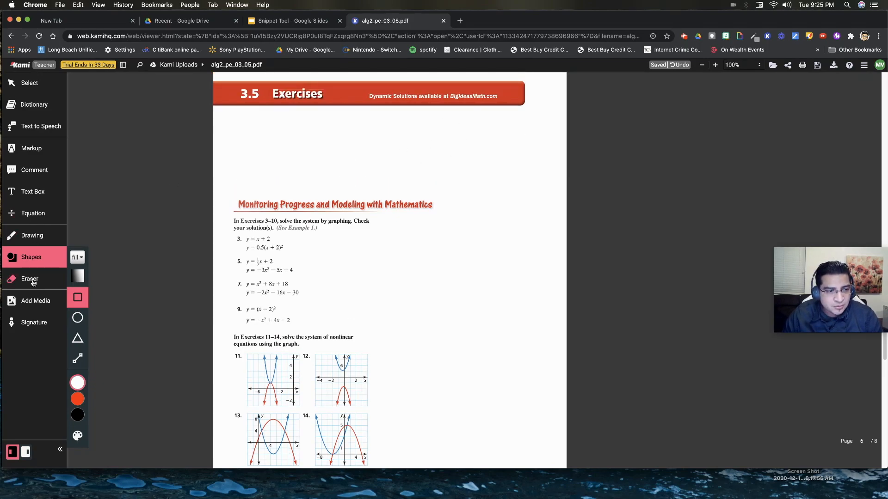
{"action": "left_click", "coordinate": [29, 279]}
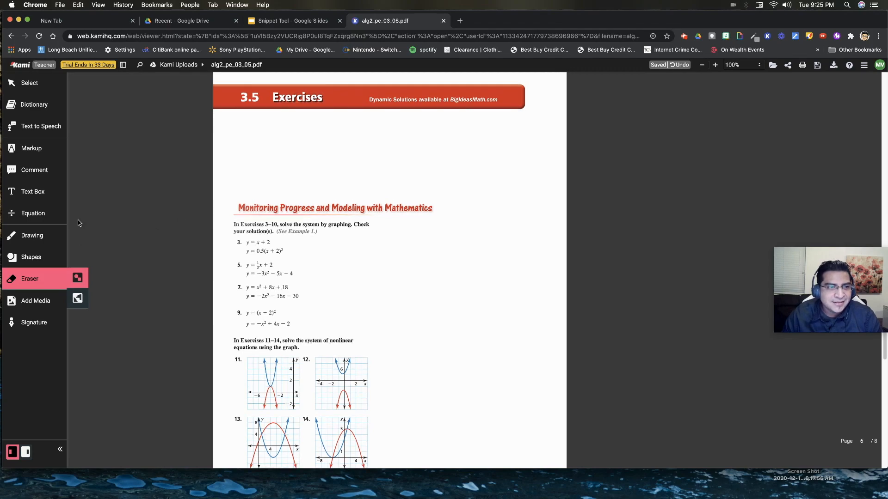
{"action": "scroll", "scroll_direction": "down", "scroll_amount": 3}
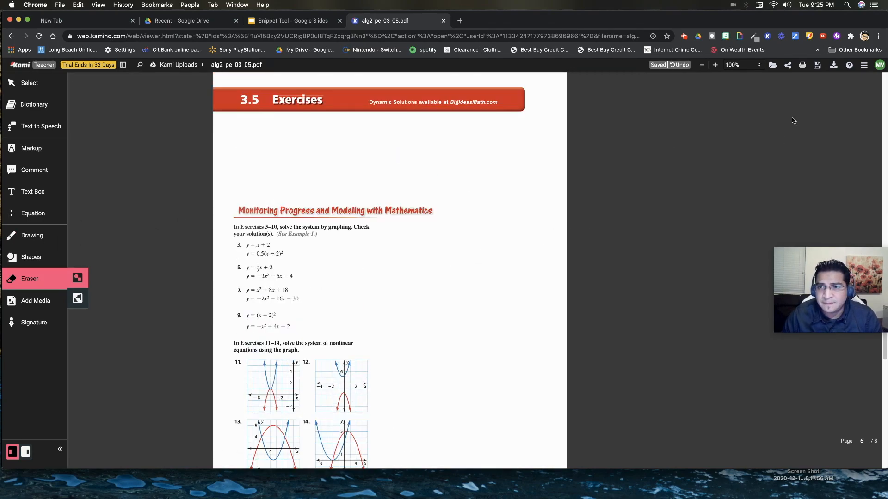
{"action": "mouse_move", "coordinate": [817, 65]}
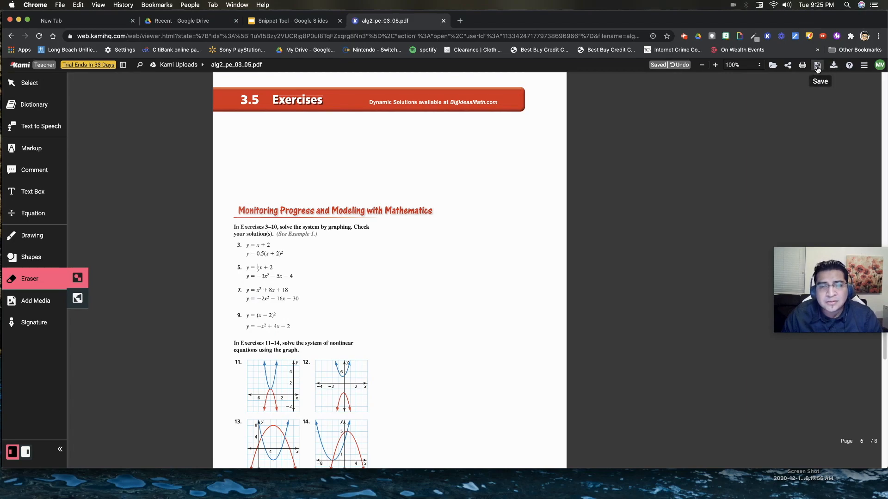
{"action": "mouse_move", "coordinate": [773, 65]}
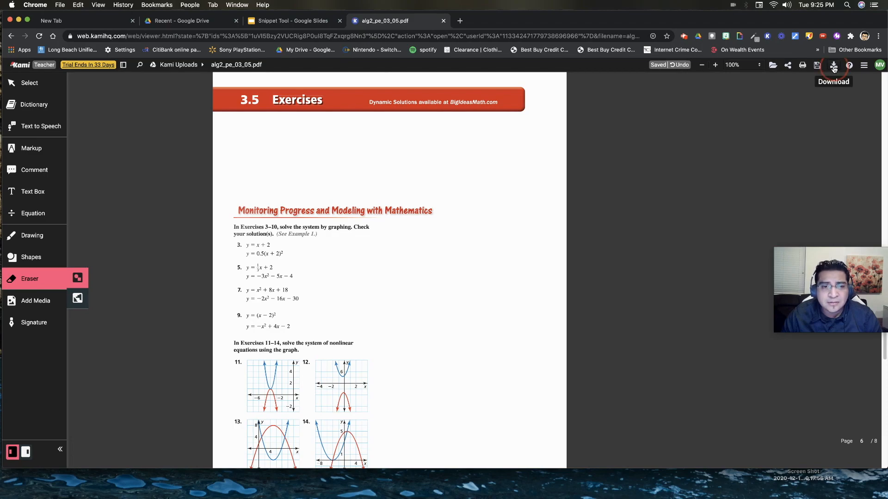
Export with all annotations as 'Kami Export 1', limited to annotated pages only
{"action": "left_click", "coordinate": [833, 64]}
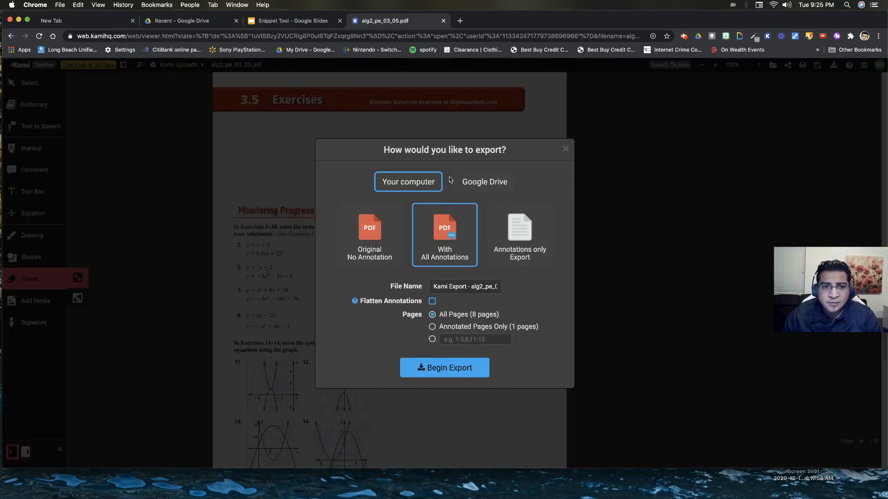
{"action": "mouse_move", "coordinate": [444, 238]}
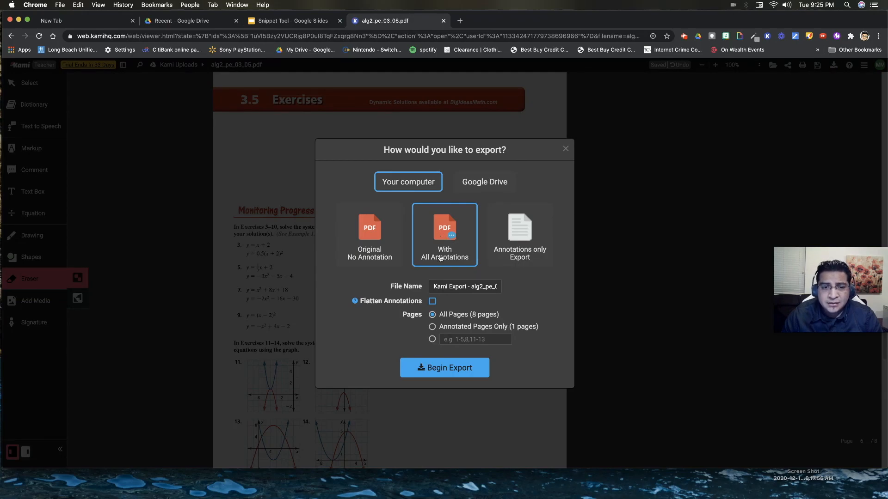
{"action": "mouse_move", "coordinate": [450, 245]}
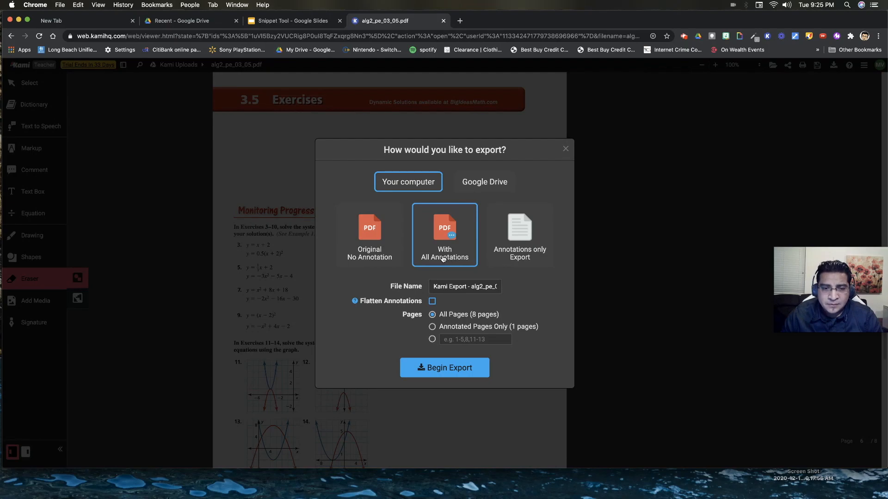
{"action": "left_click", "coordinate": [465, 287]}
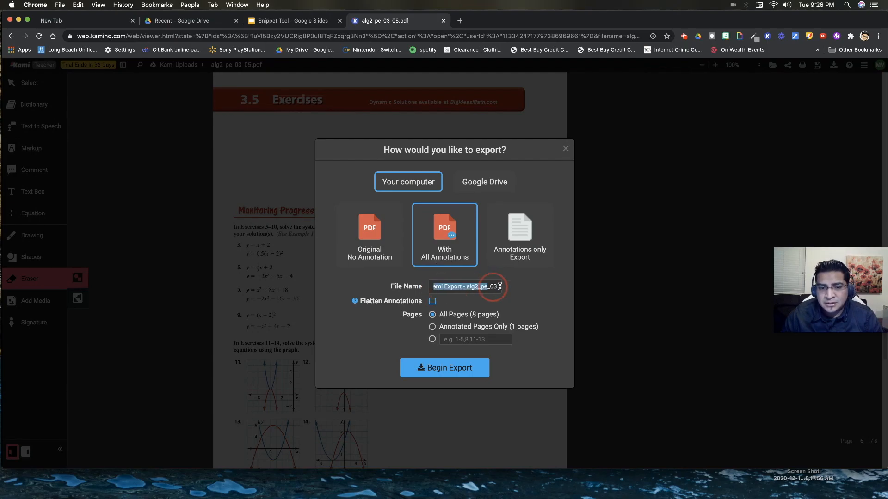
{"action": "type", "text": "K"}
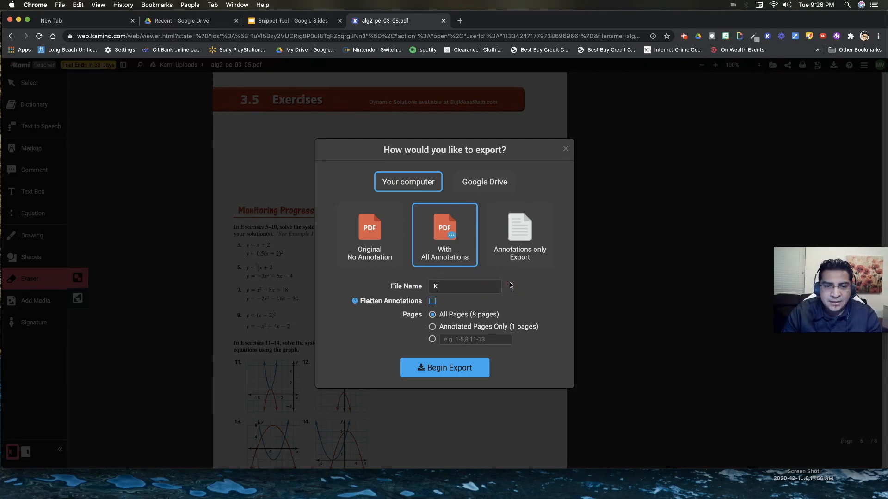
{"action": "type", "text": "ami Export 1"}
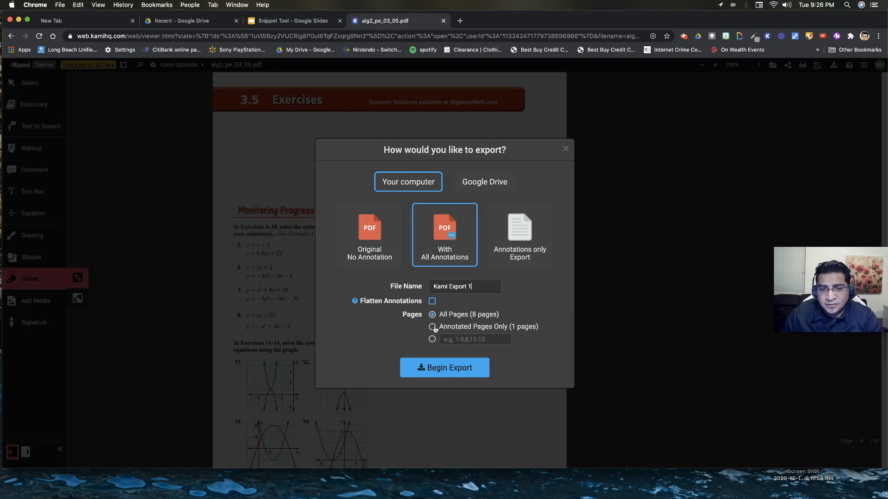
{"action": "left_click", "coordinate": [432, 314]}
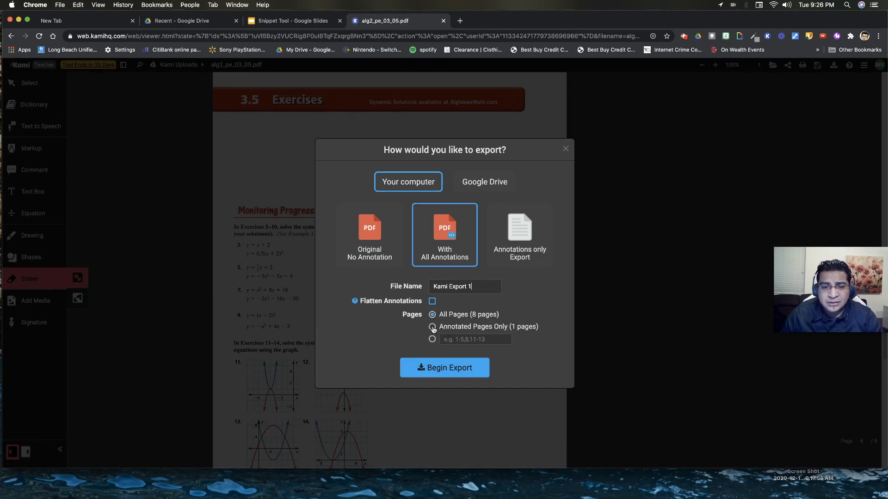
{"action": "left_click", "coordinate": [432, 327]}
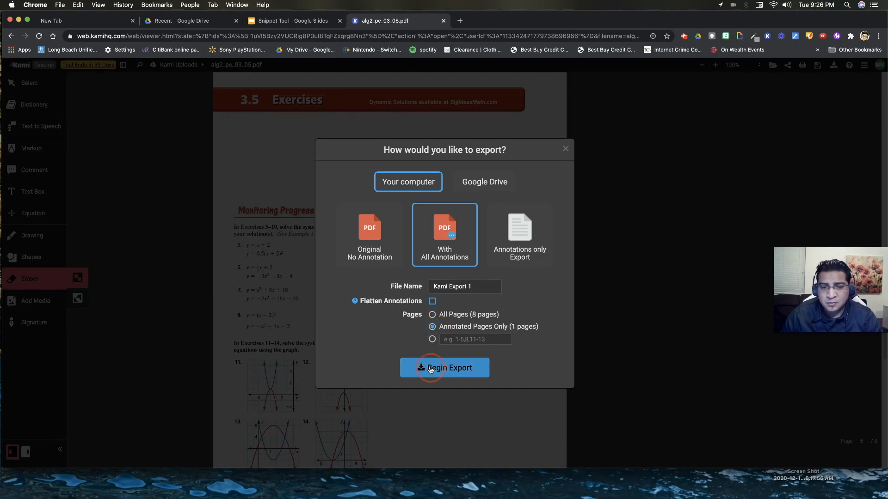
{"action": "left_click", "coordinate": [444, 368]}
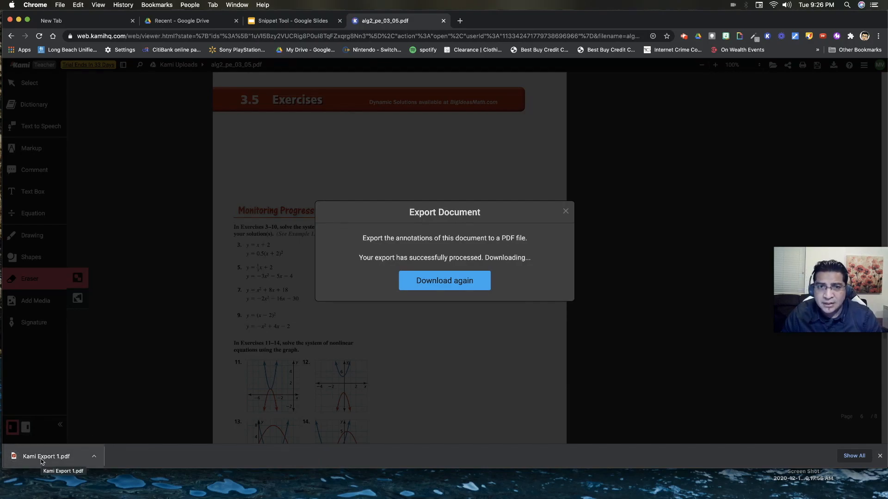
Open the downloaded Kami Export 1.pdf, scroll through it, and take a screenshot
{"action": "left_click", "coordinate": [46, 456]}
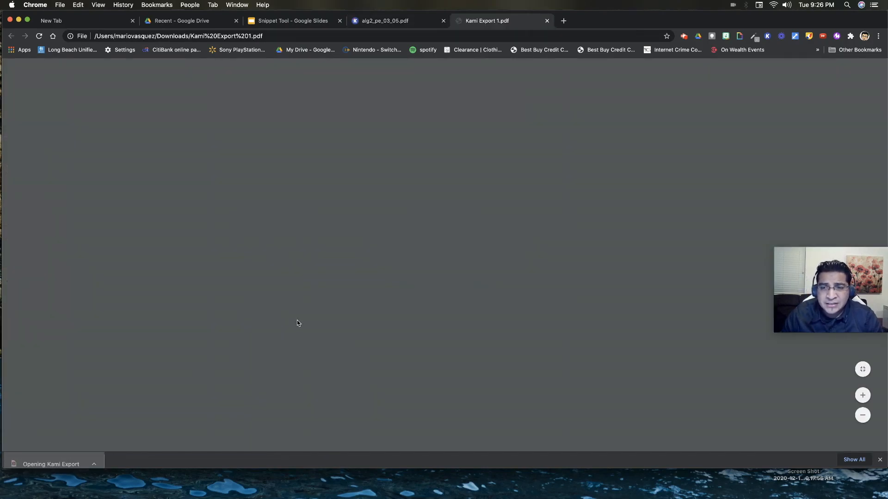
{"action": "mouse_move", "coordinate": [505, 270]}
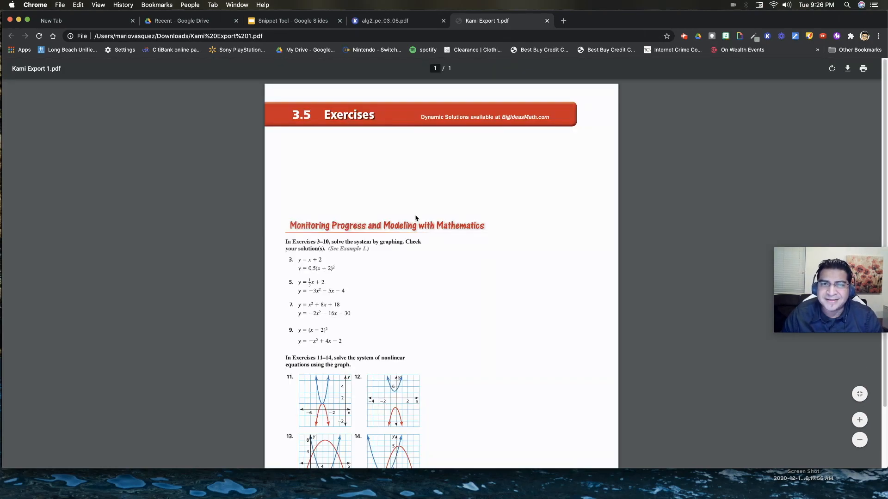
{"action": "scroll", "scroll_direction": "down", "scroll_amount": 3}
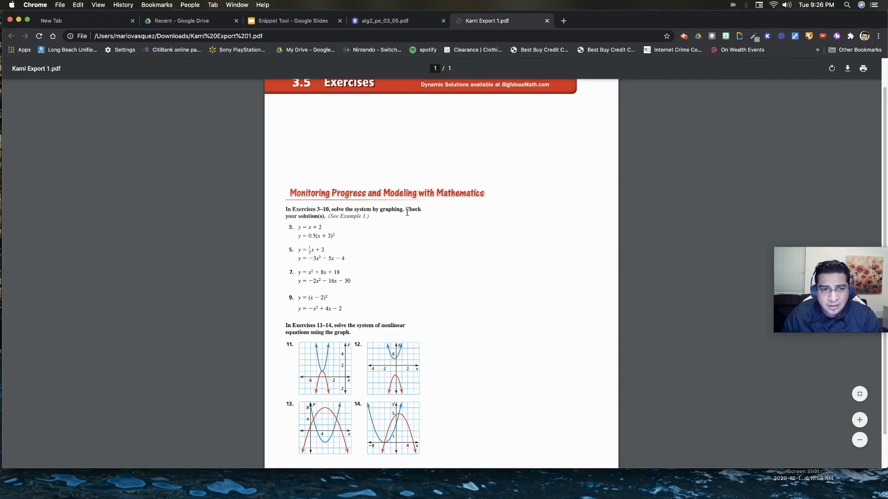
{"action": "key", "text": "cmd+shift+4"}
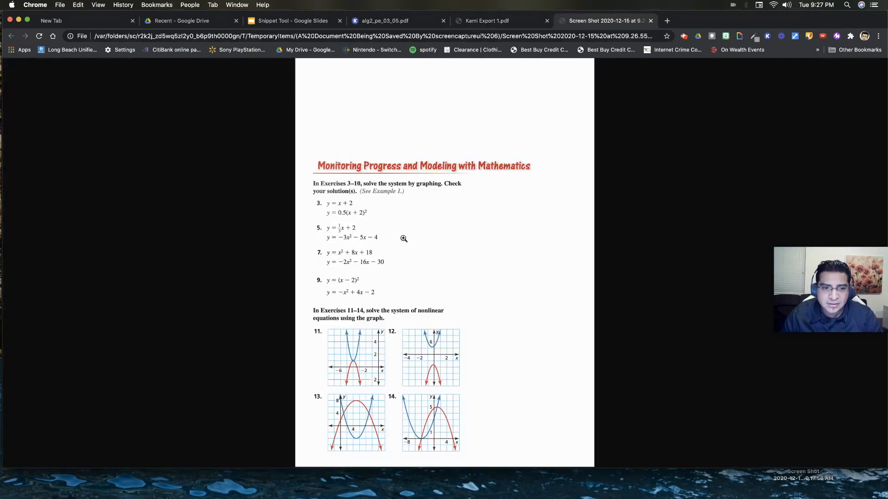
{"action": "left_click", "coordinate": [501, 20]}
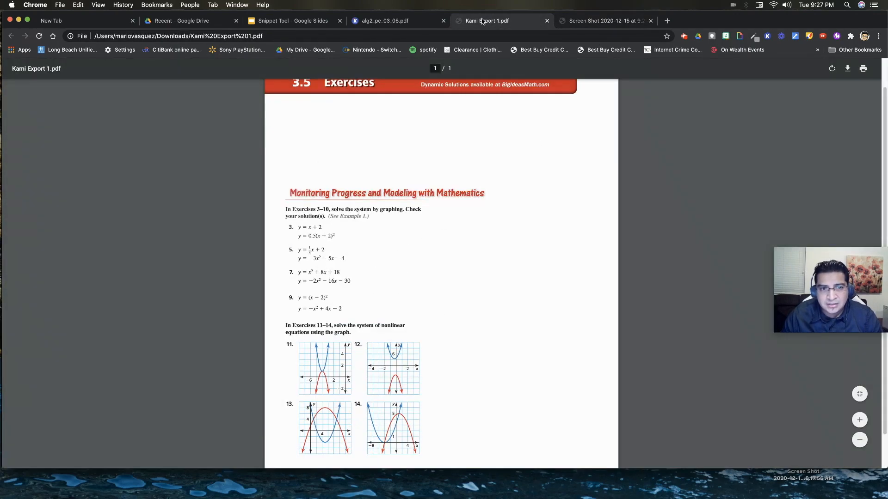